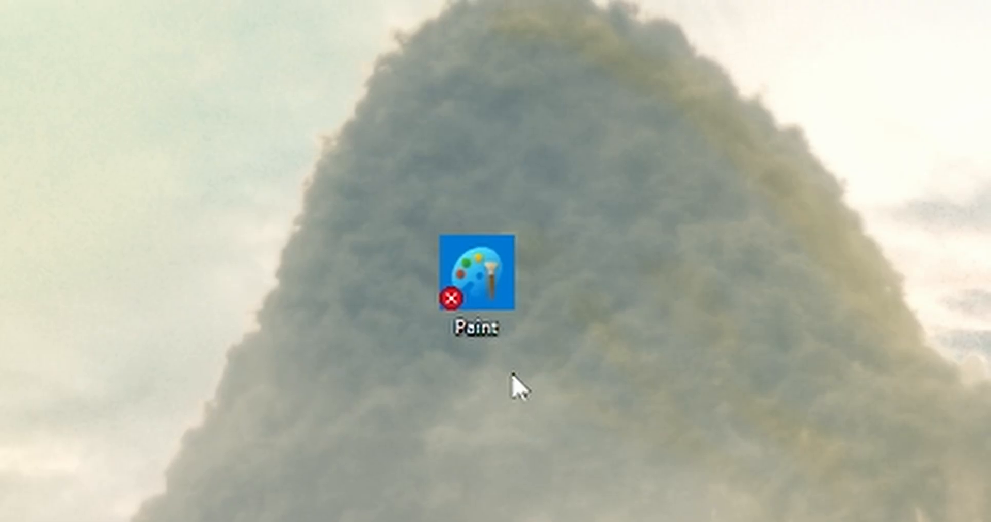
- Set the FastNoise1 cloud layer to detail 6.85 and contrast 2.46 over the skydiver composite
{"action": "double_click", "coordinate": [477, 277]}
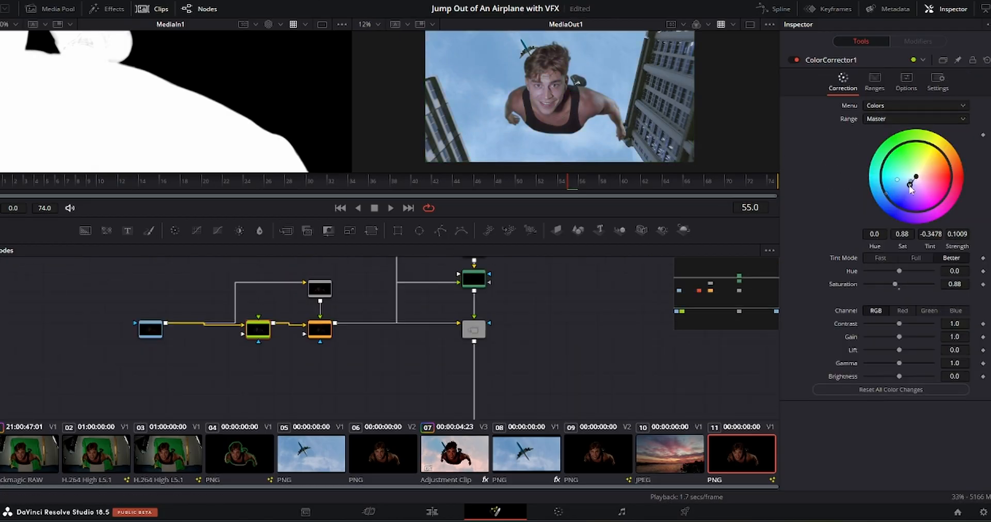
{"action": "left_click", "coordinate": [452, 297]}
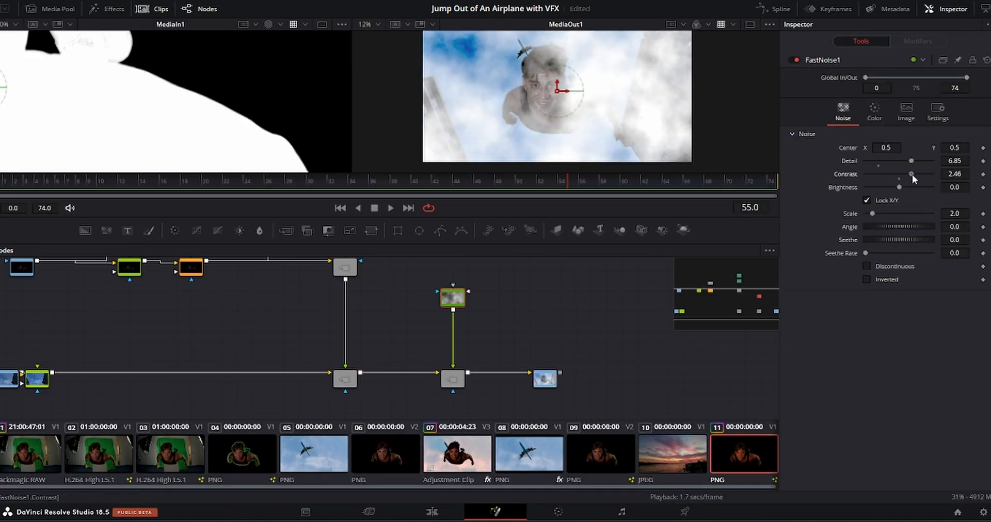